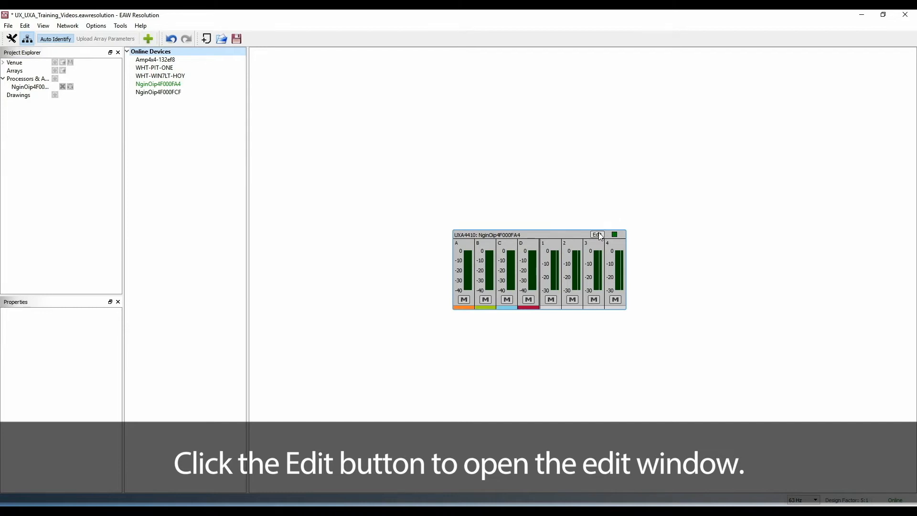
- Open the UXA4410 amplifier's edit window showing EQ filters and channel A routing
{"action": "left_click", "coordinate": [597, 234]}
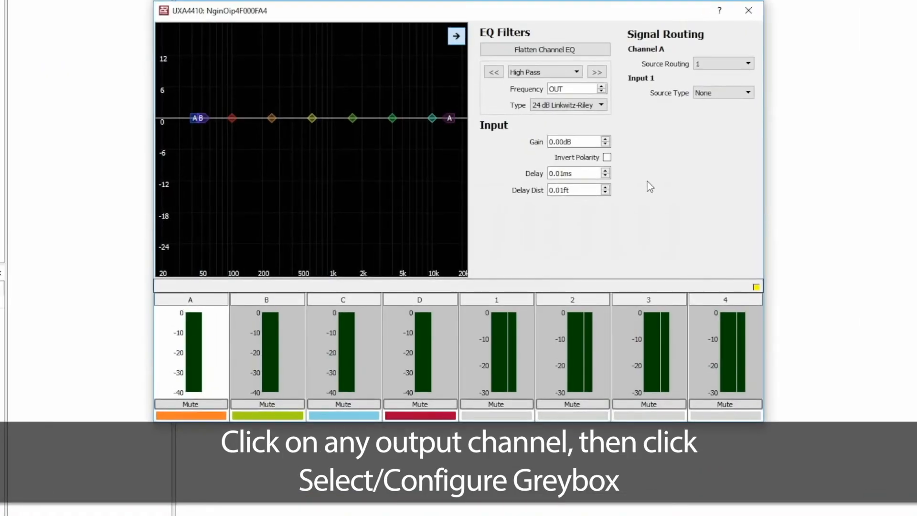
{"action": "mouse_move", "coordinate": [644, 305]}
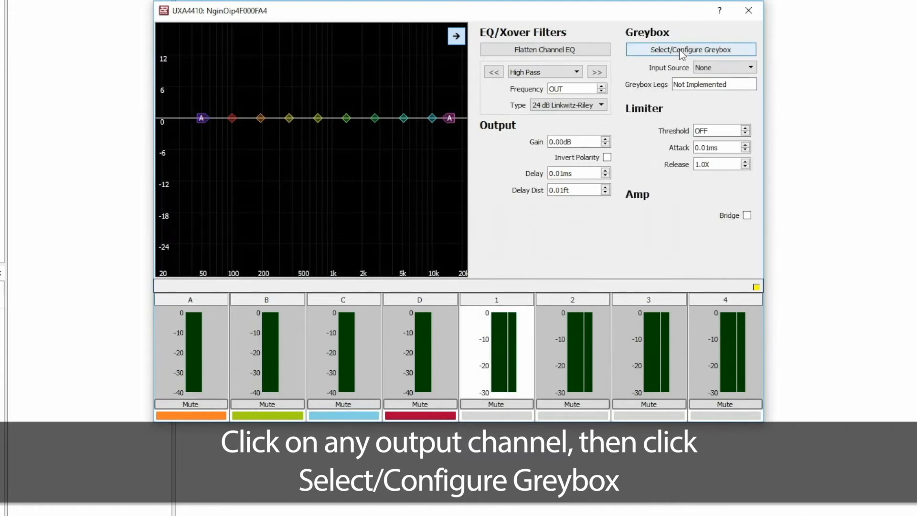
- Start adding a new greybox from the Greybox Configuration for output channel 1
{"action": "left_click", "coordinate": [691, 49]}
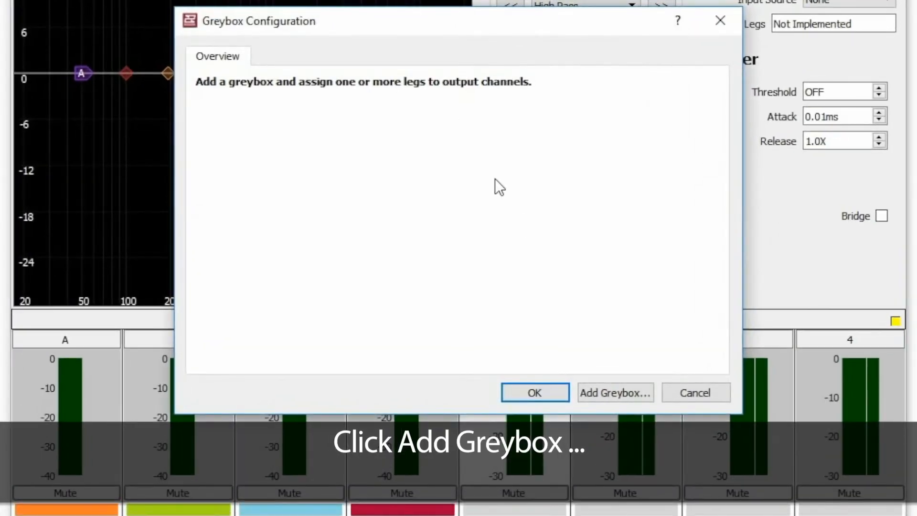
{"action": "left_click", "coordinate": [615, 393]}
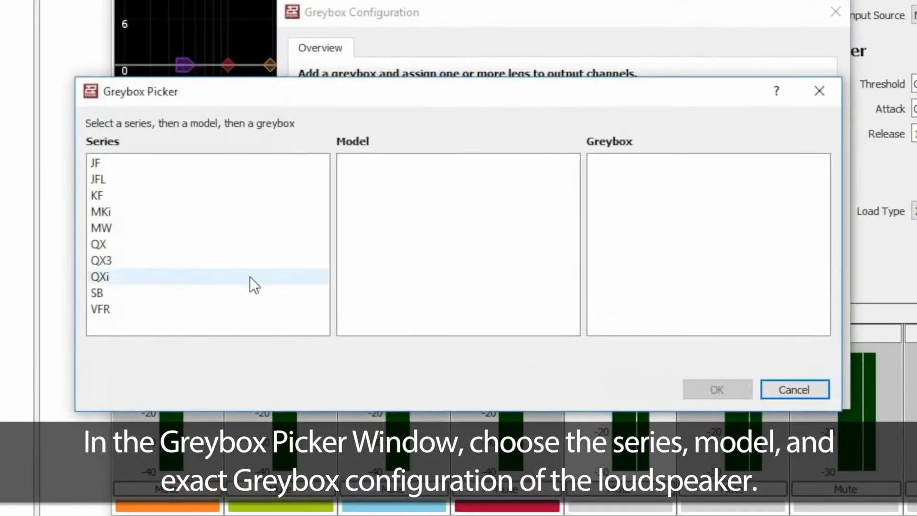
- Pick series QX3, model QX396, greybox 'bi-amplified, eaw focused, Rev B' and confirm
{"action": "left_click", "coordinate": [101, 261]}
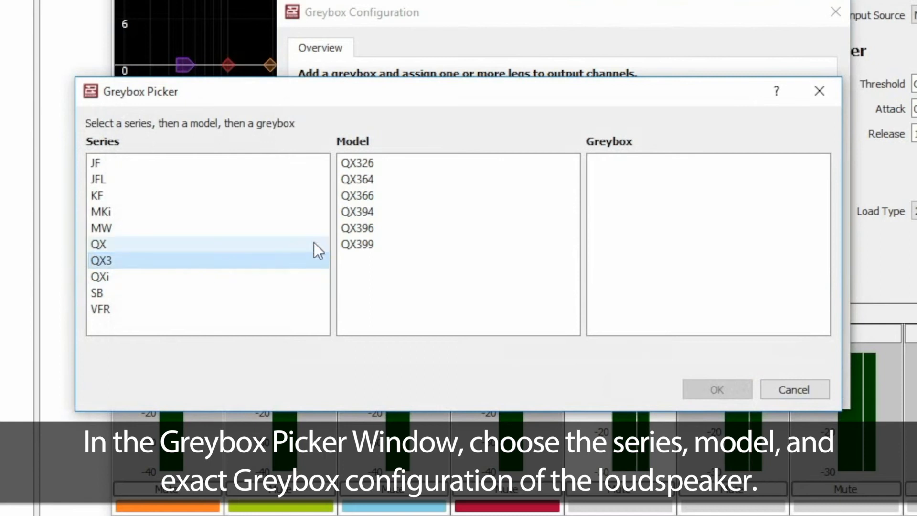
{"action": "left_click", "coordinate": [357, 228]}
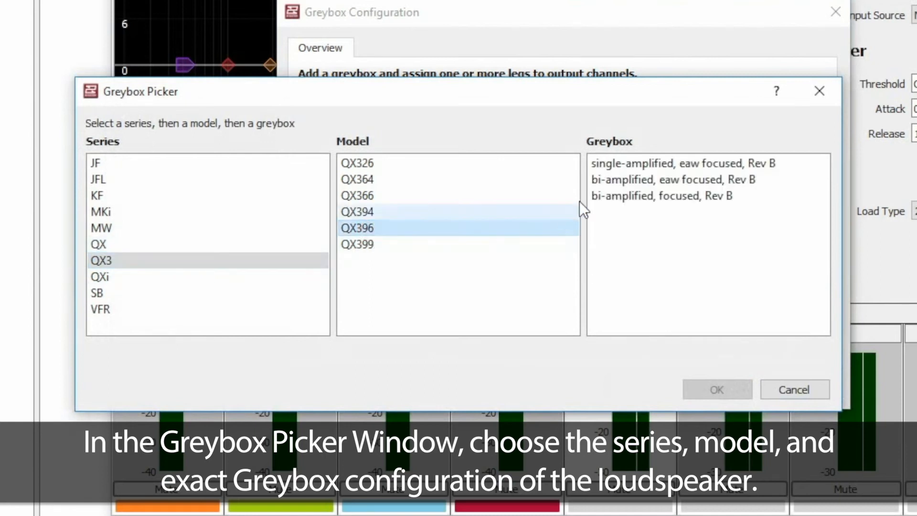
{"action": "left_click", "coordinate": [656, 180]}
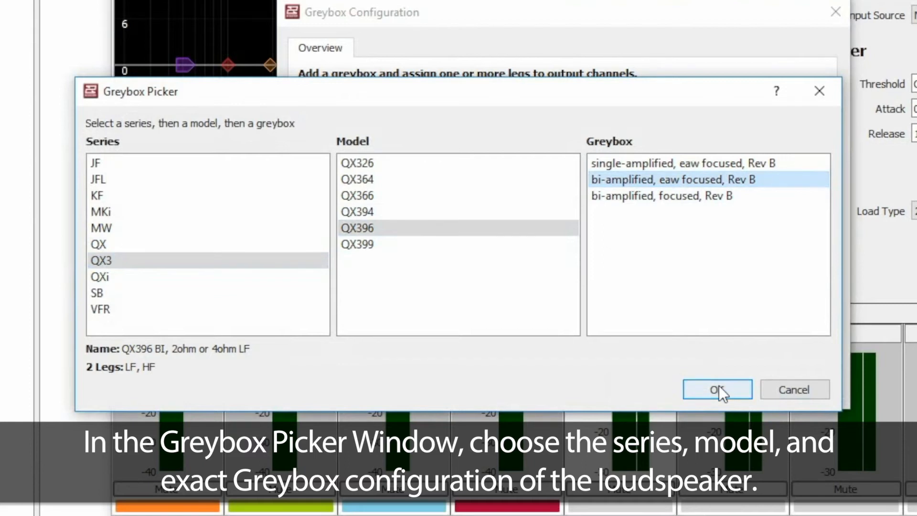
{"action": "left_click", "coordinate": [717, 389]}
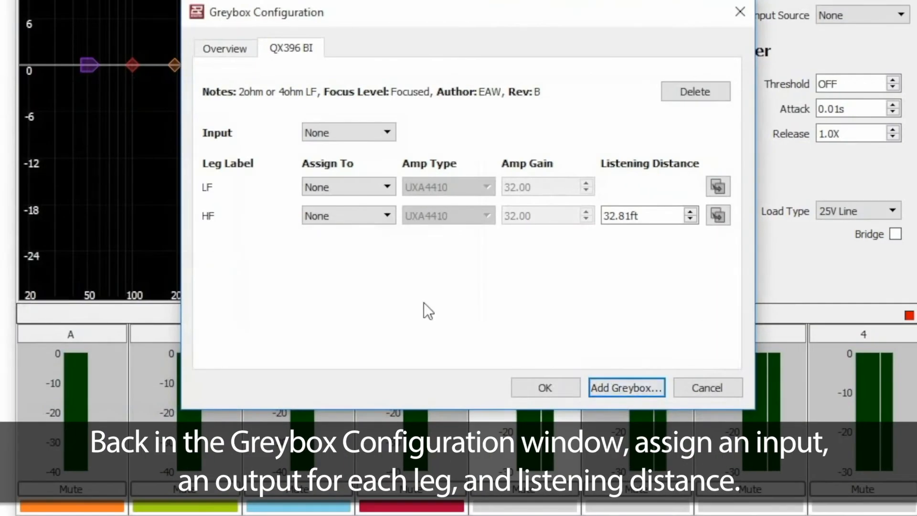
- Set the greybox input to A, assign LF to output 1 and HF to output 2
{"action": "left_click", "coordinate": [348, 132]}
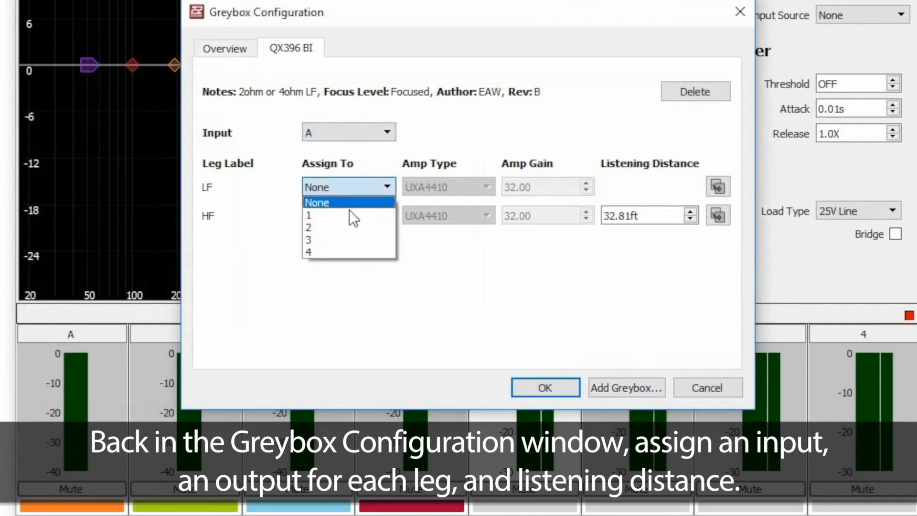
{"action": "left_click", "coordinate": [308, 214]}
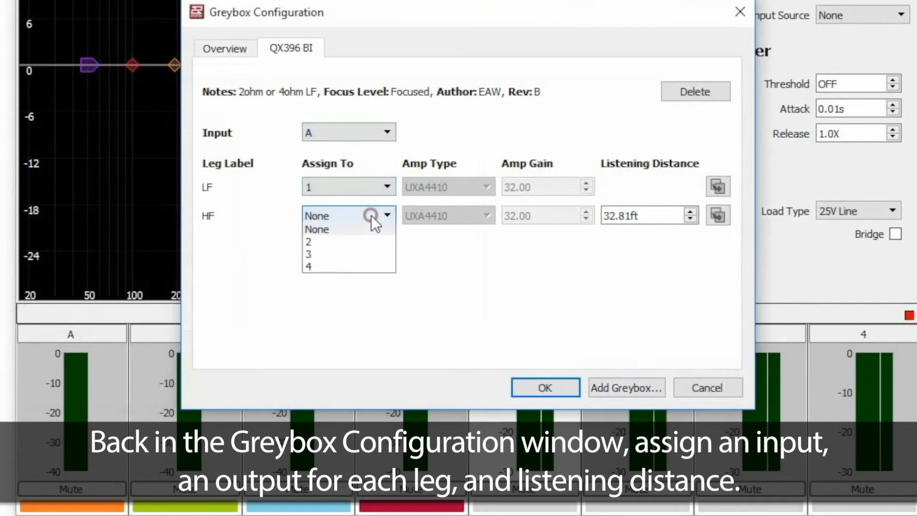
{"action": "left_click", "coordinate": [308, 241]}
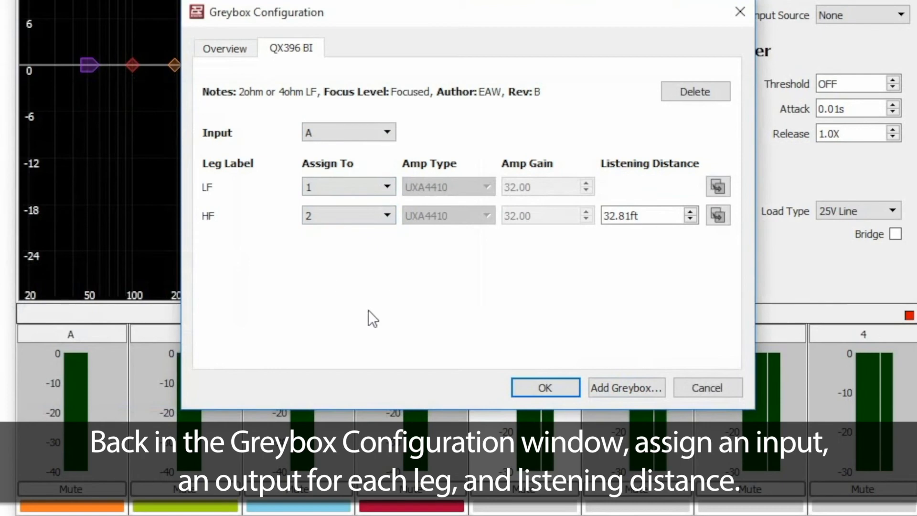
{"action": "left_click", "coordinate": [544, 388]}
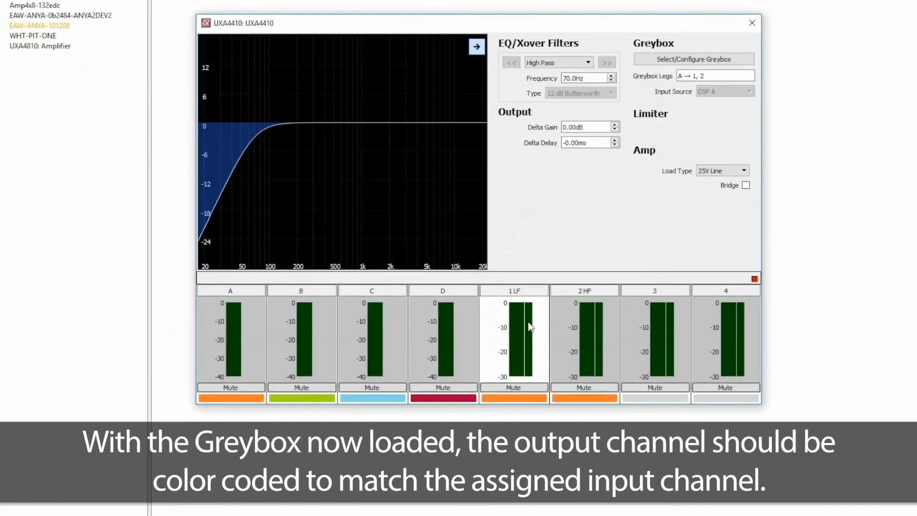